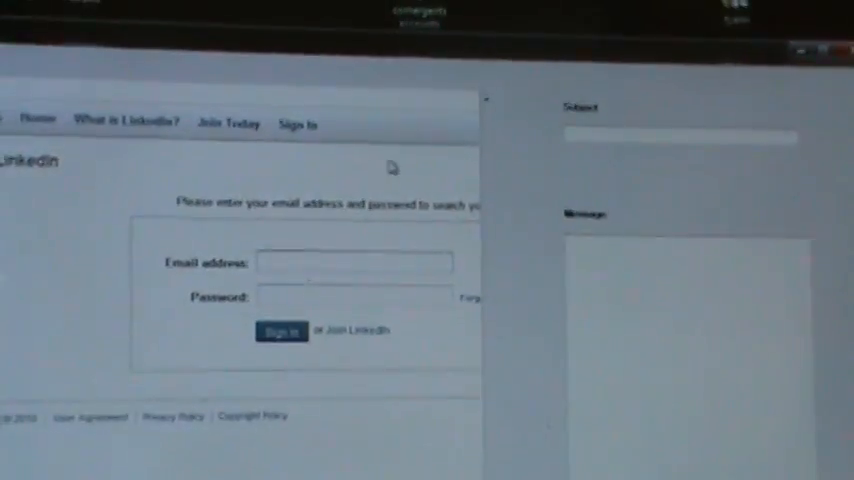
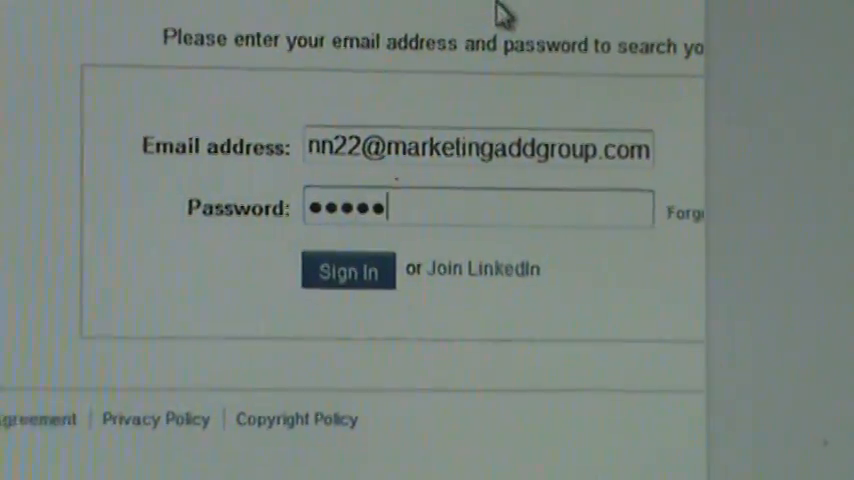
Submit the sign-in and pass the security check with the characters CZS2L.
click(348, 271)
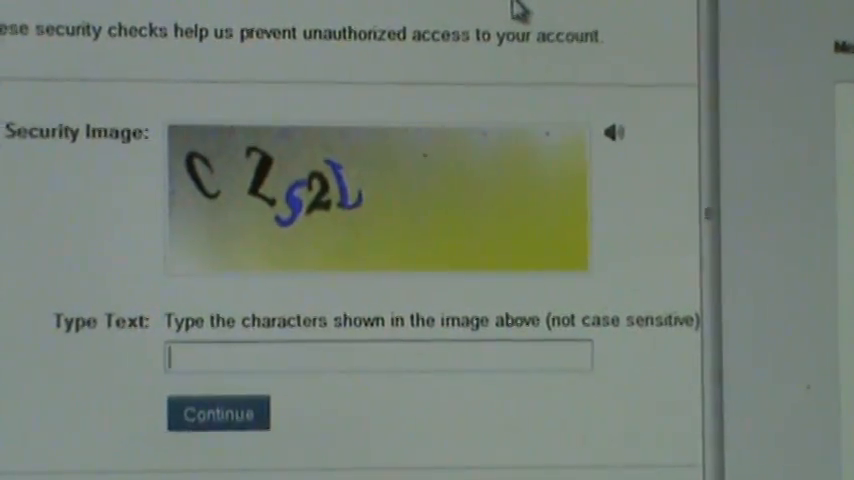
text(c)
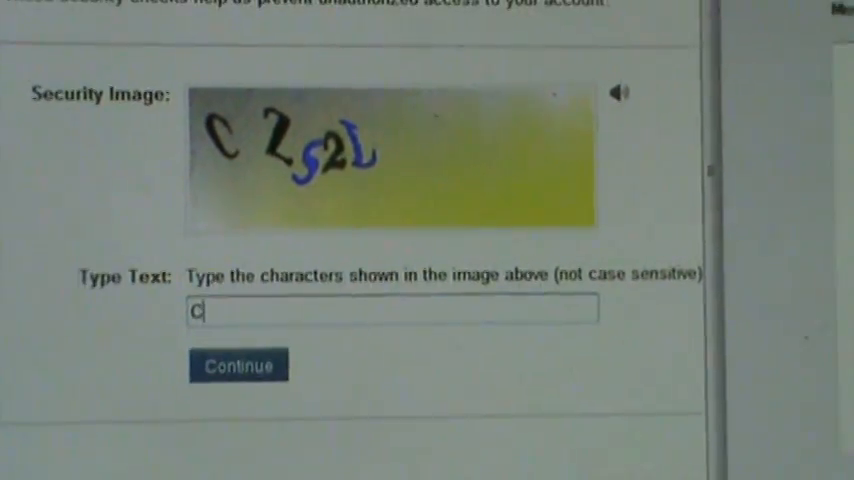
text(Z)
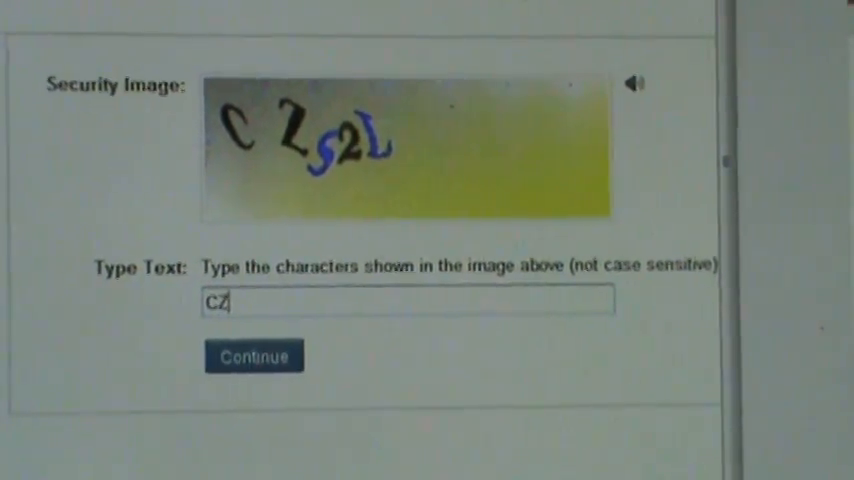
text(S2)
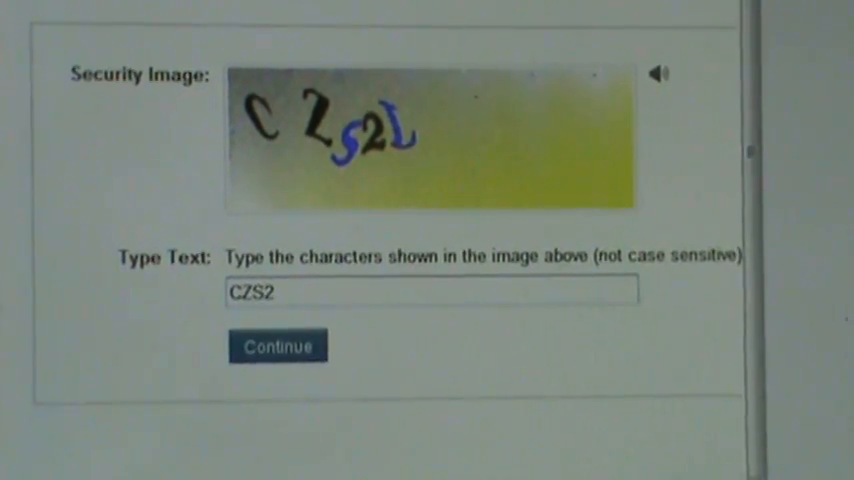
text(L)
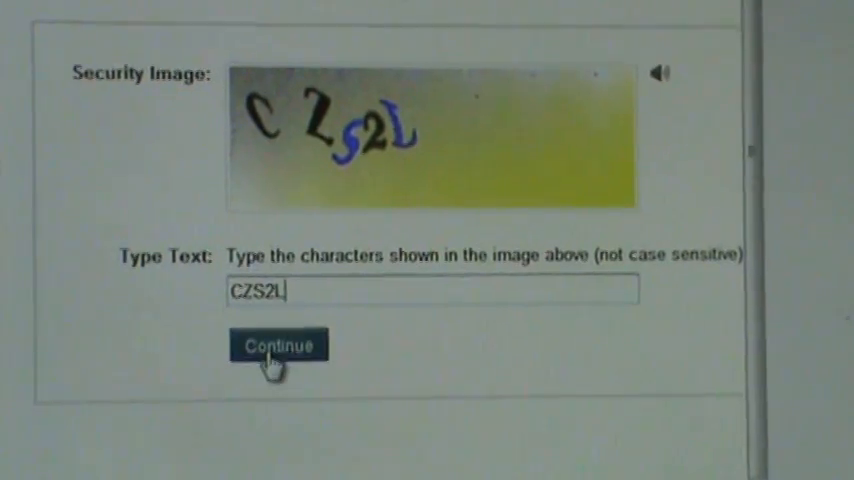
click(278, 346)
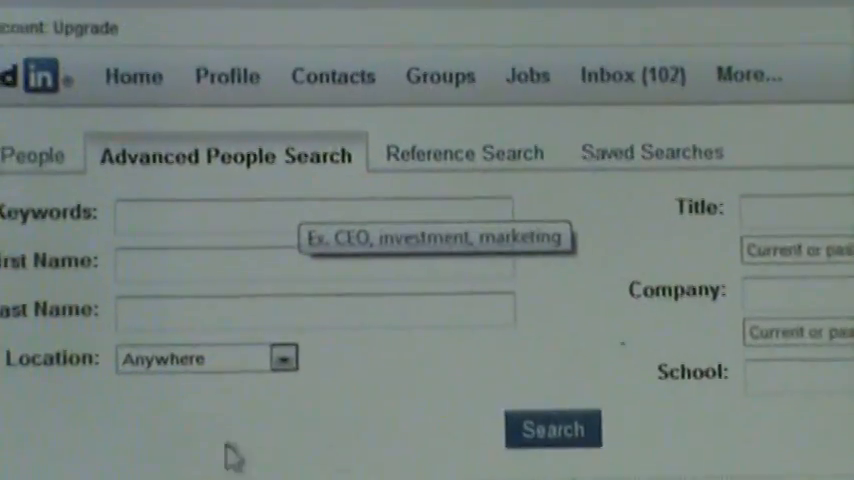
scroll(down, 3)
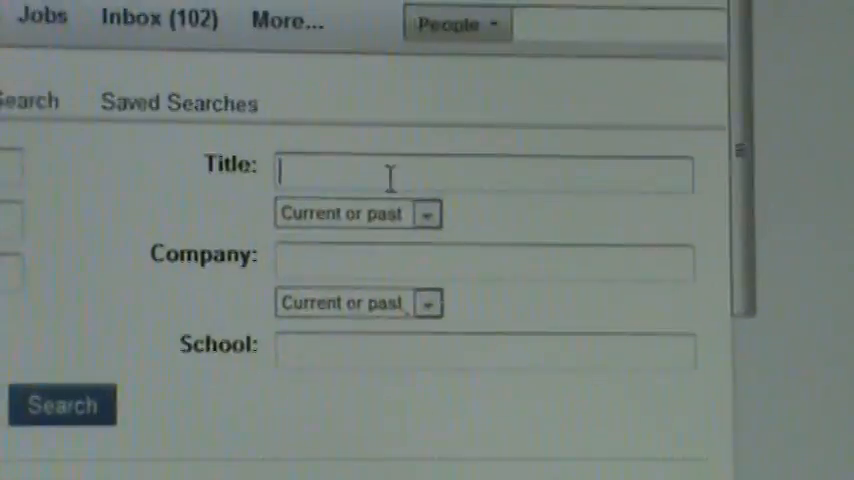
scroll(down, 3)
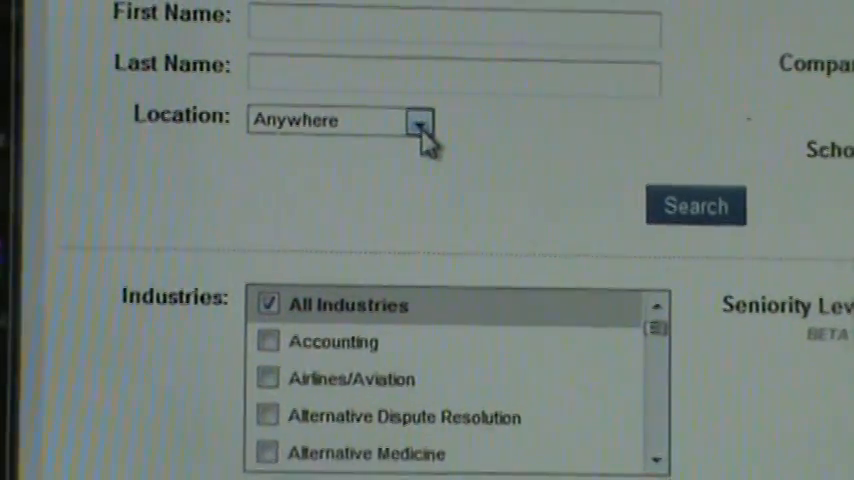
Limit the search to near United States postal code 49111, within 100 miles.
click(417, 120)
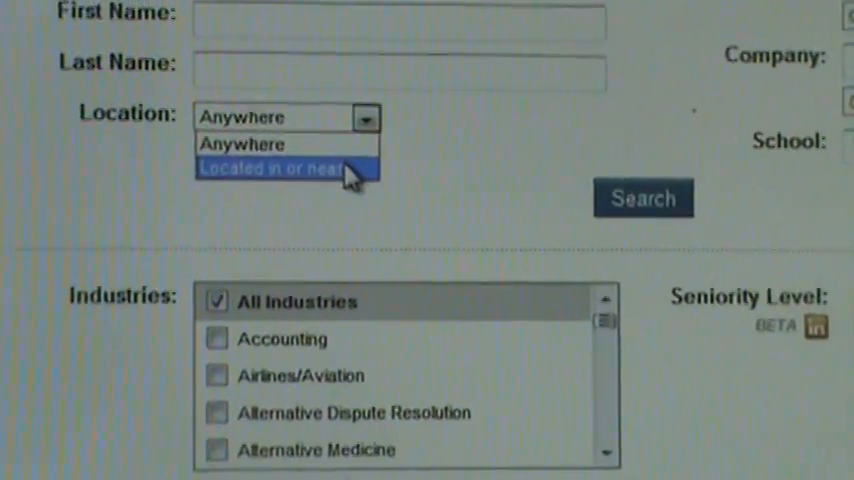
click(270, 168)
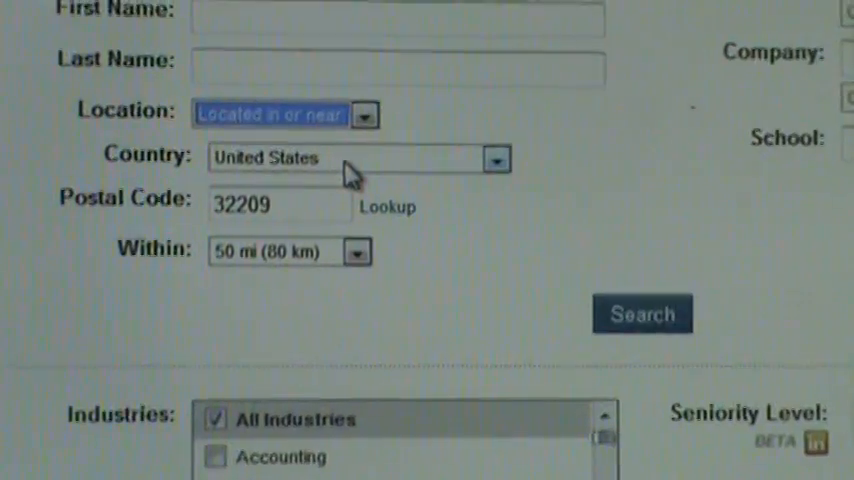
scroll(down, 3)
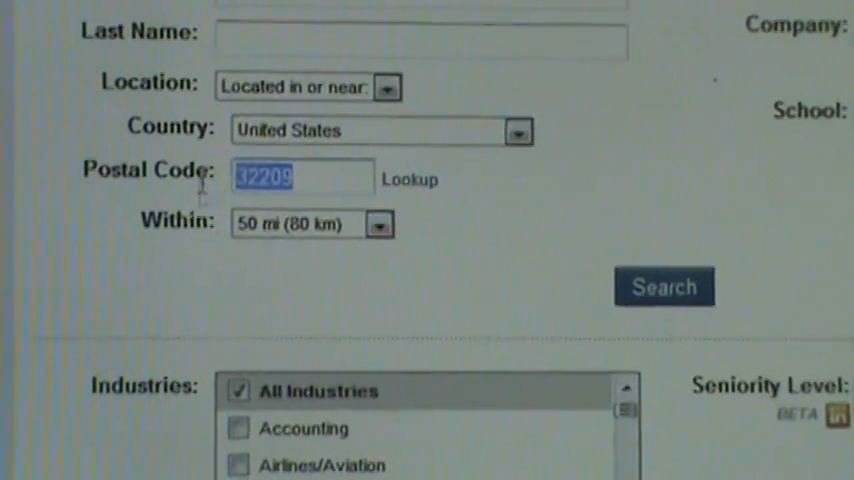
text(49111)
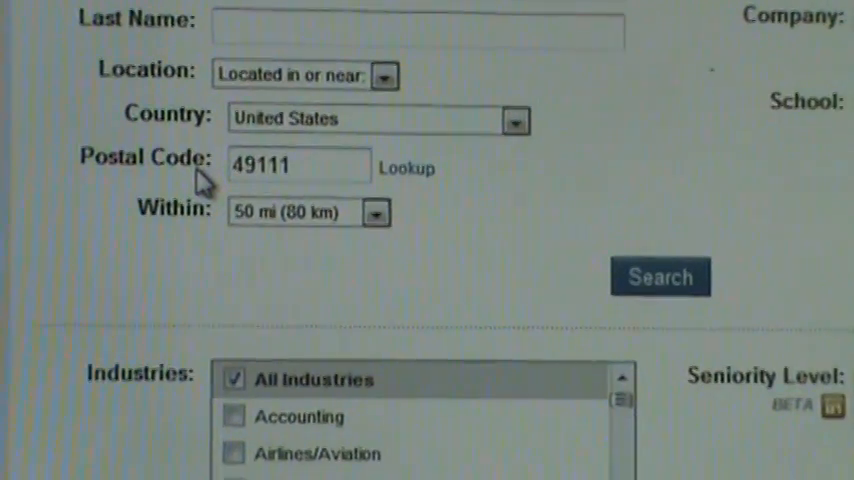
click(375, 212)
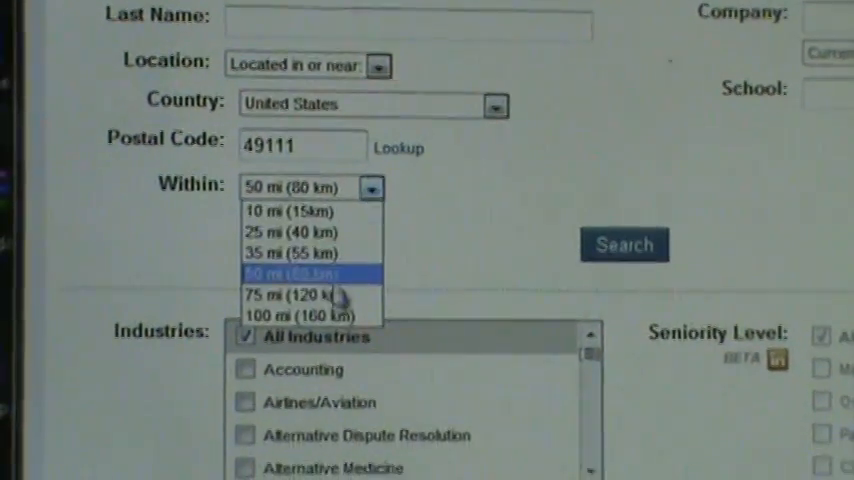
click(297, 315)
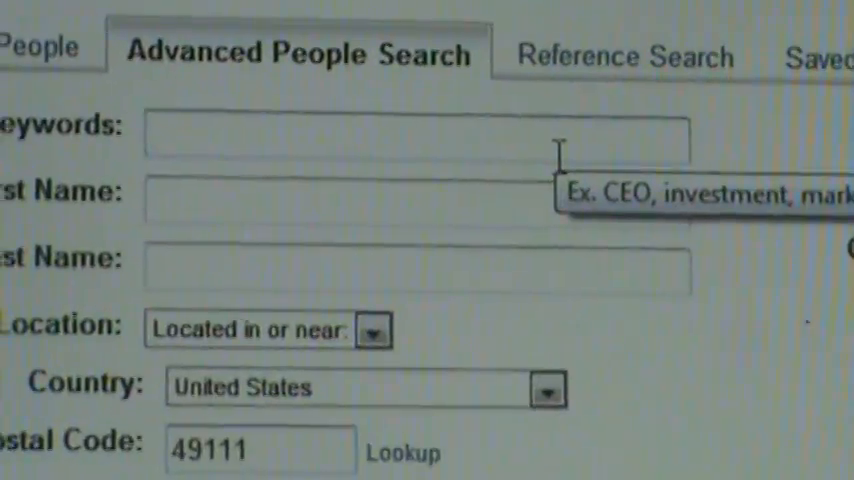
Enter 'Internet Marketing' as the people search keywords.
text(Internet)
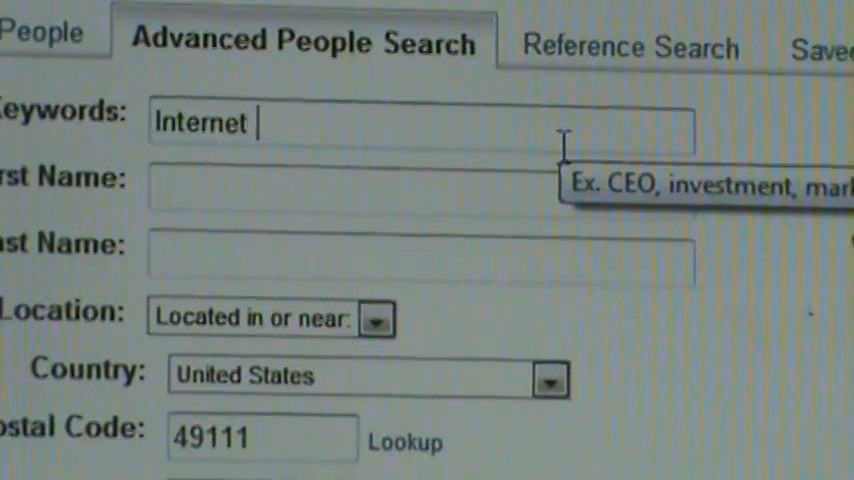
text(Marketing)
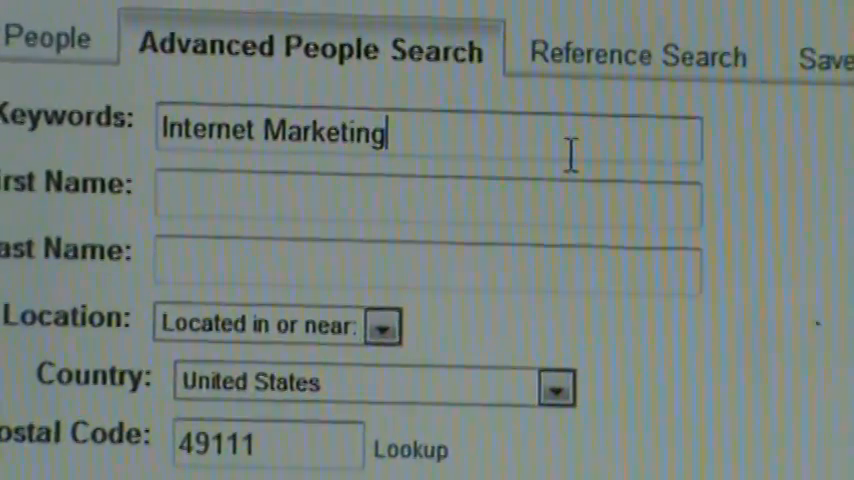
scroll(down, 3)
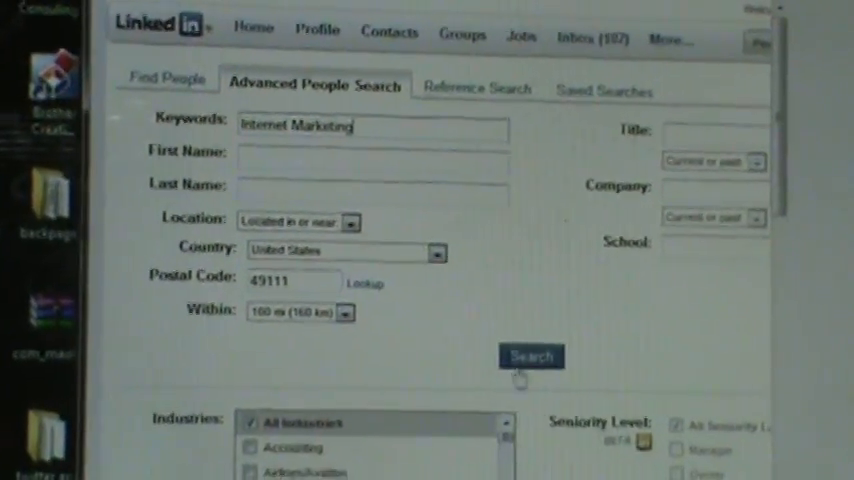
Run the search and browse the results, including web developers and SEO consultants.
click(531, 356)
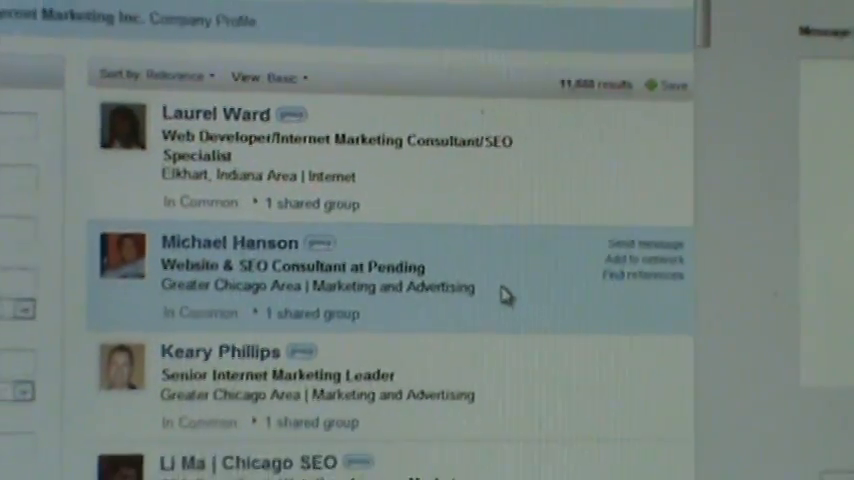
scroll(down, 3)
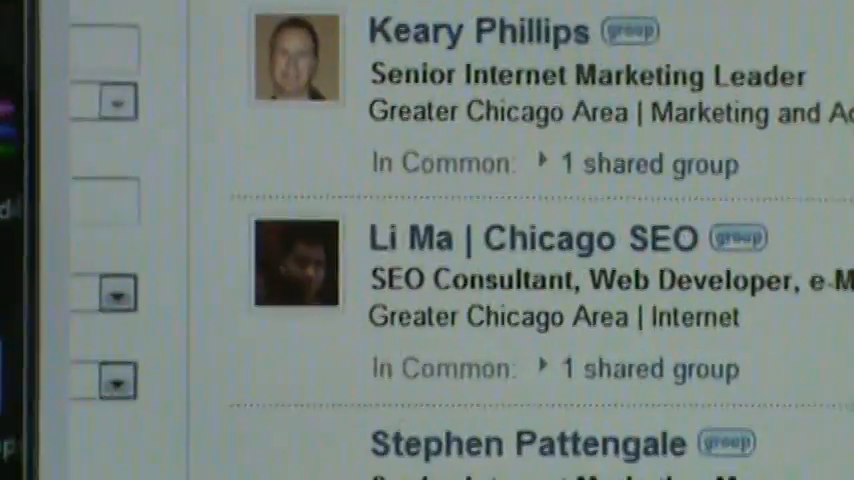
scroll(down, 3)
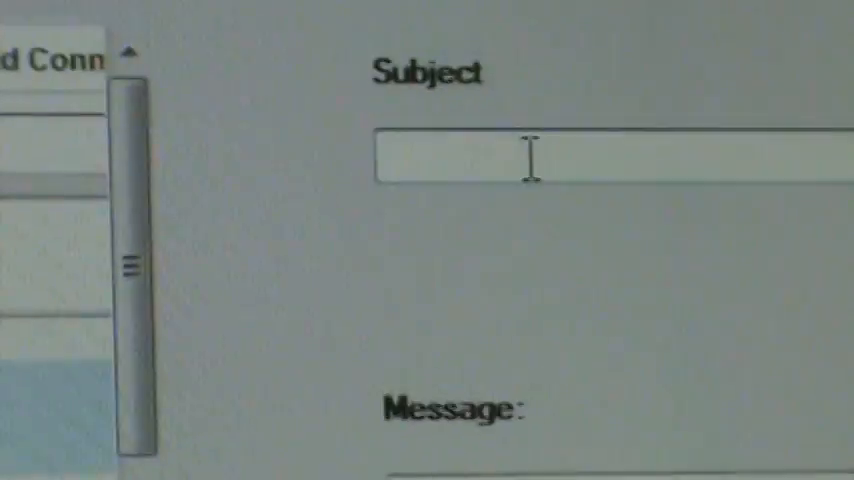
Give the message the subject 'Beta Testing'.
text(Beta Testing)
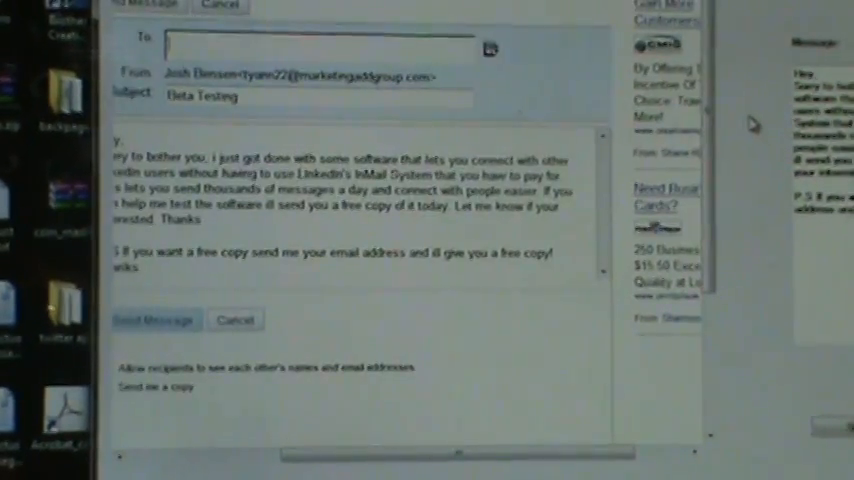
Send the Beta Testing message and get the success confirmation.
click(154, 320)
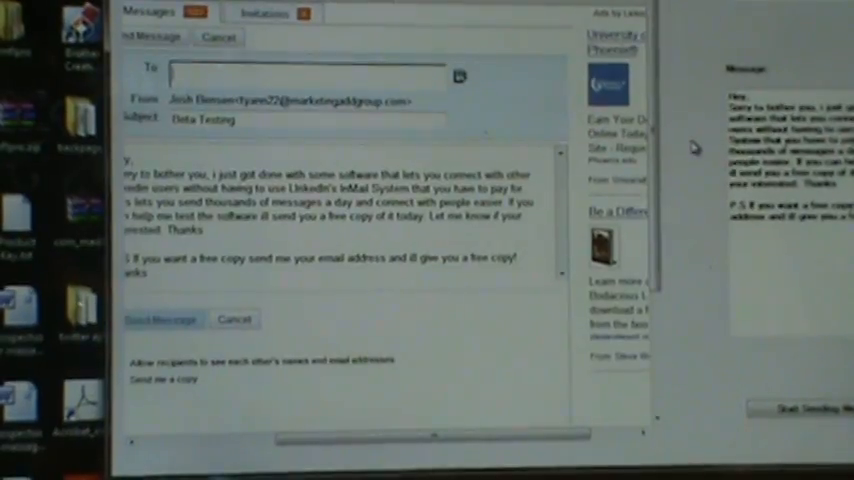
click(161, 319)
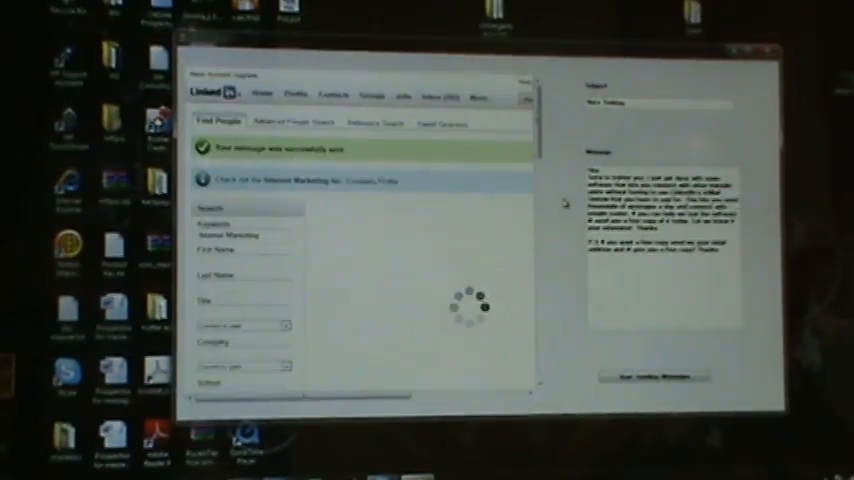